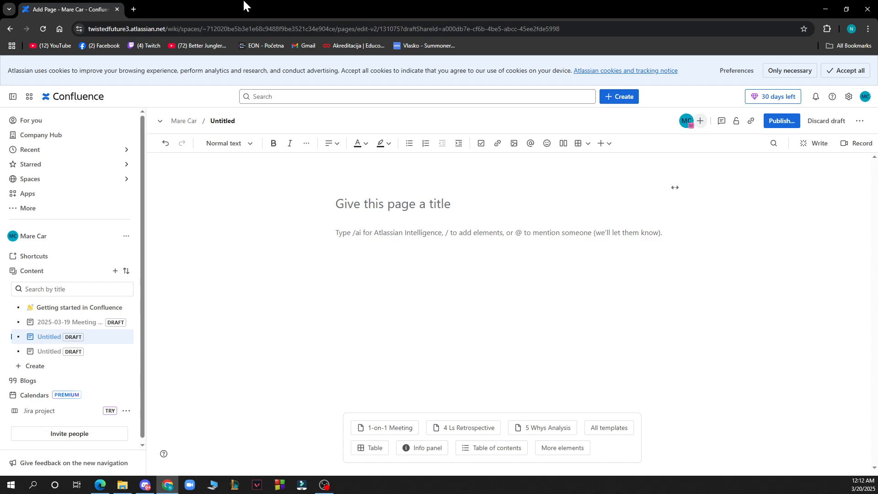
{"action": "mouse_move", "coordinate": [313, 351]}
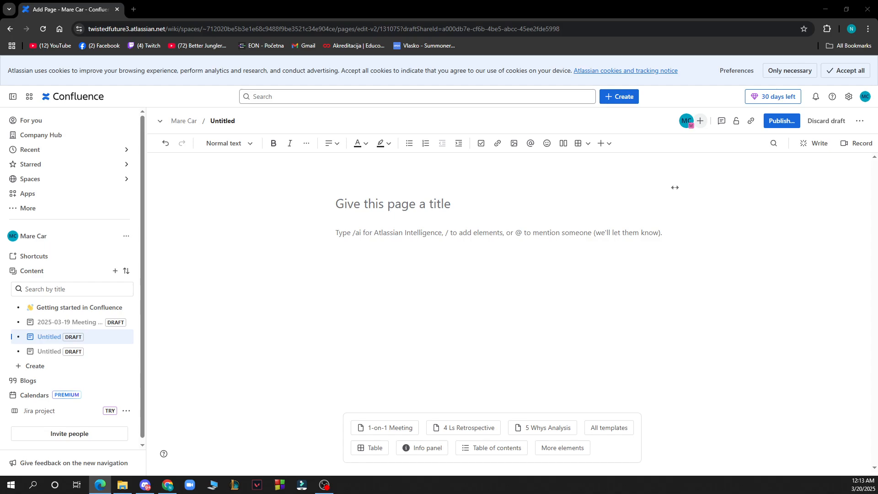
{"action": "mouse_move", "coordinate": [349, 7]}
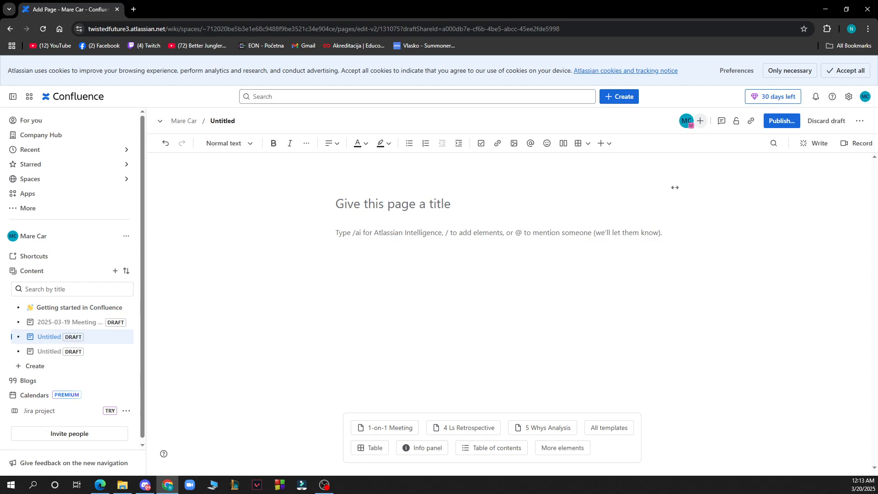
{"action": "mouse_move", "coordinate": [441, 6]}
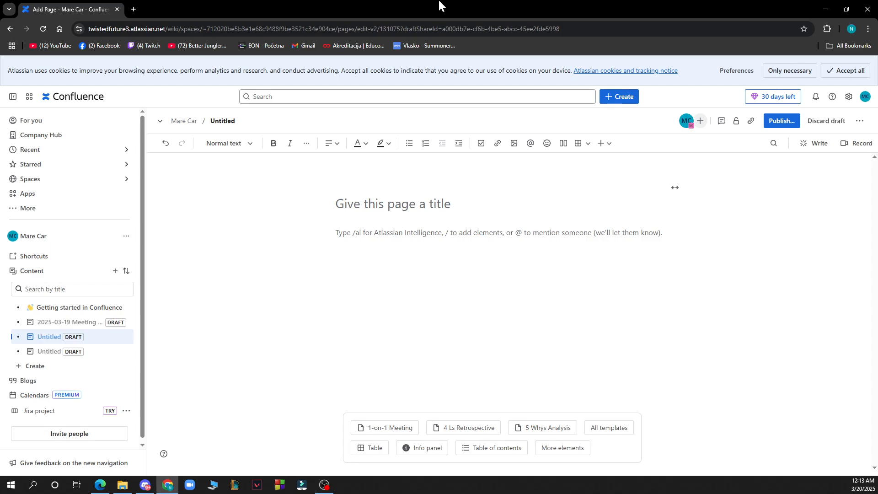